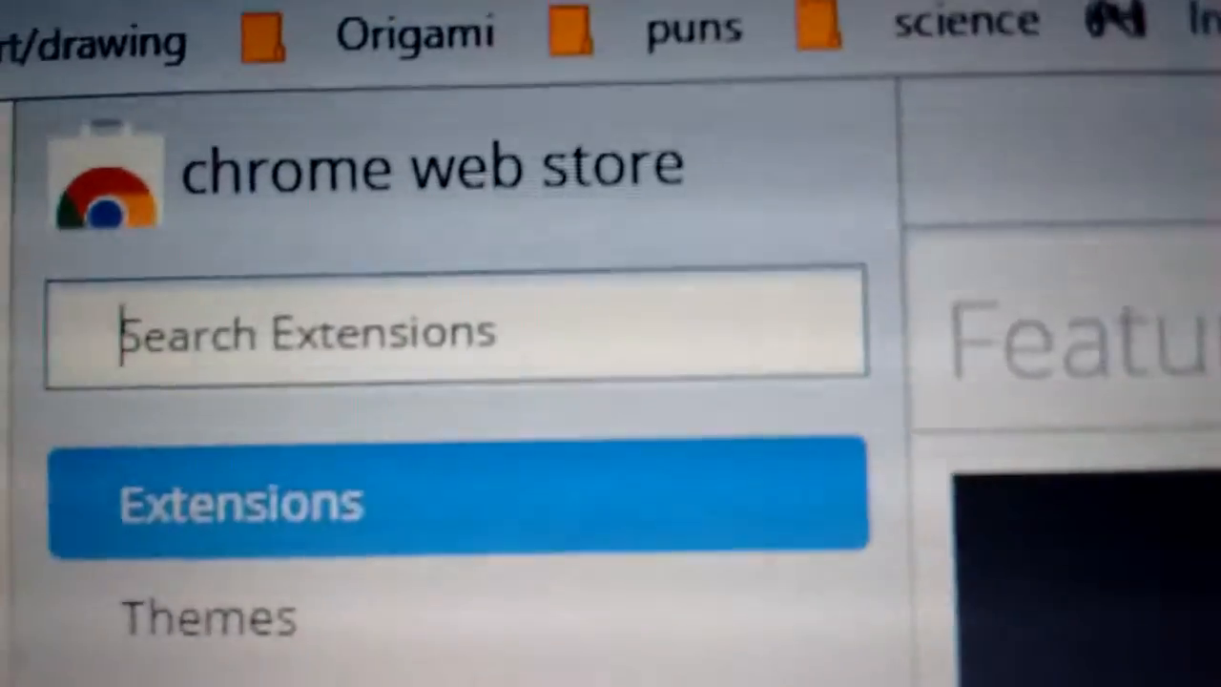
Step: Search the Web Store for 'high contrast' extensions
{"action": "type", "text": "high contrast"}
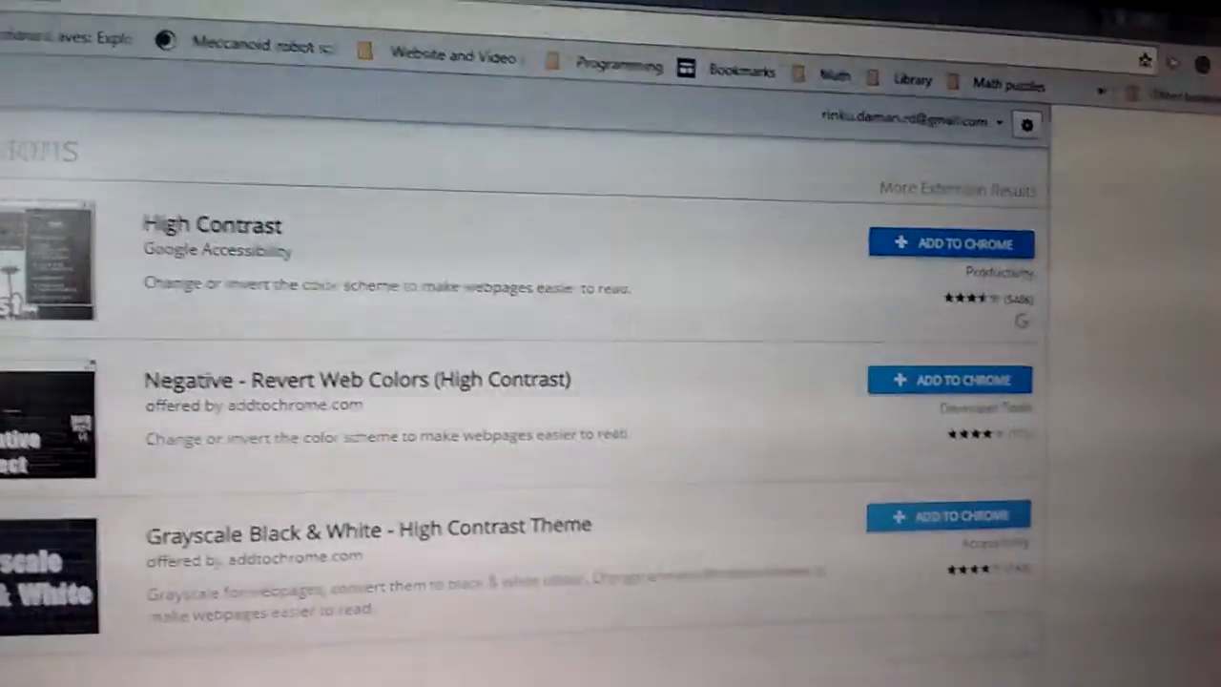
Step: Add Google's High Contrast extension to Chrome and confirm the install
{"action": "left_click", "coordinate": [950, 243]}
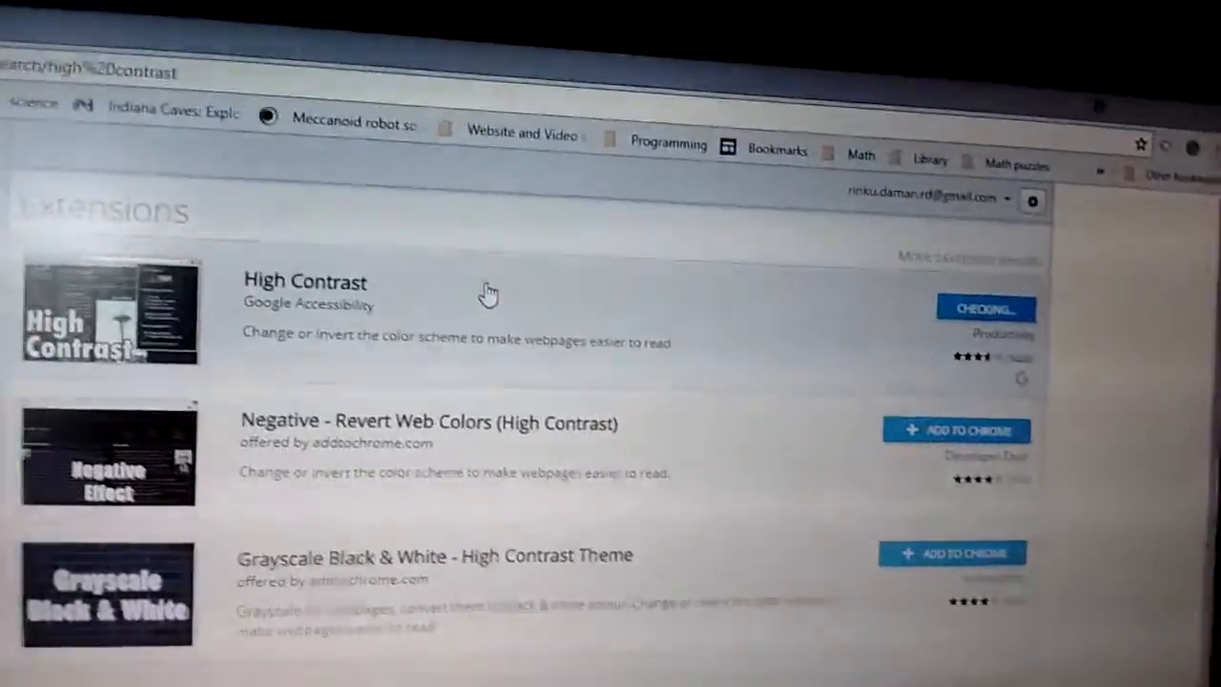
{"action": "left_click", "coordinate": [985, 307]}
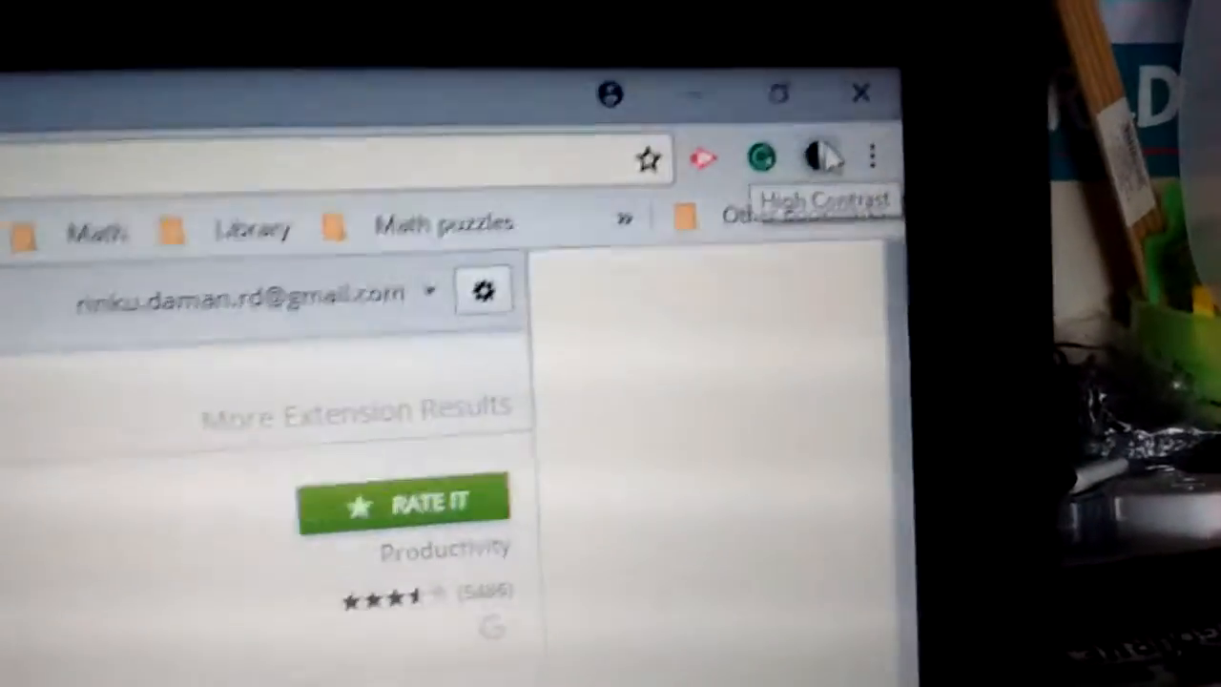
Step: Check High Contrast is enabled with Inverted Color, then start a new tab
{"action": "left_click", "coordinate": [818, 72]}
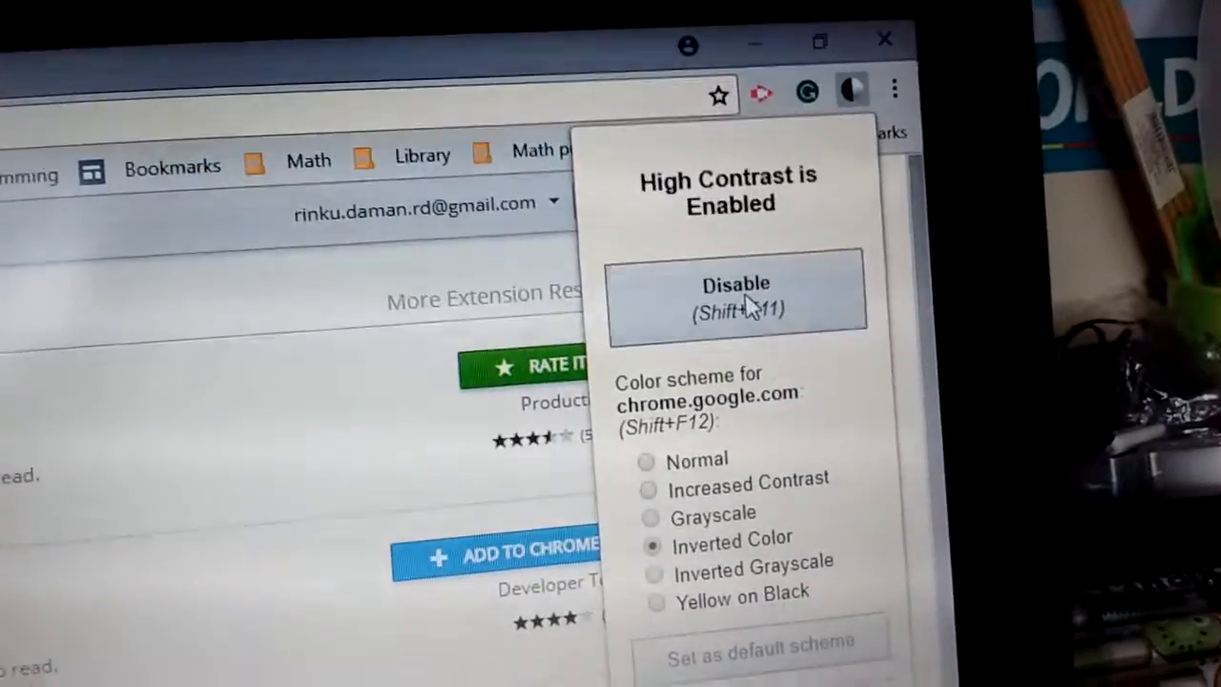
{"action": "left_click", "coordinate": [737, 291]}
{"action": "type", "text": "wikipedia"}
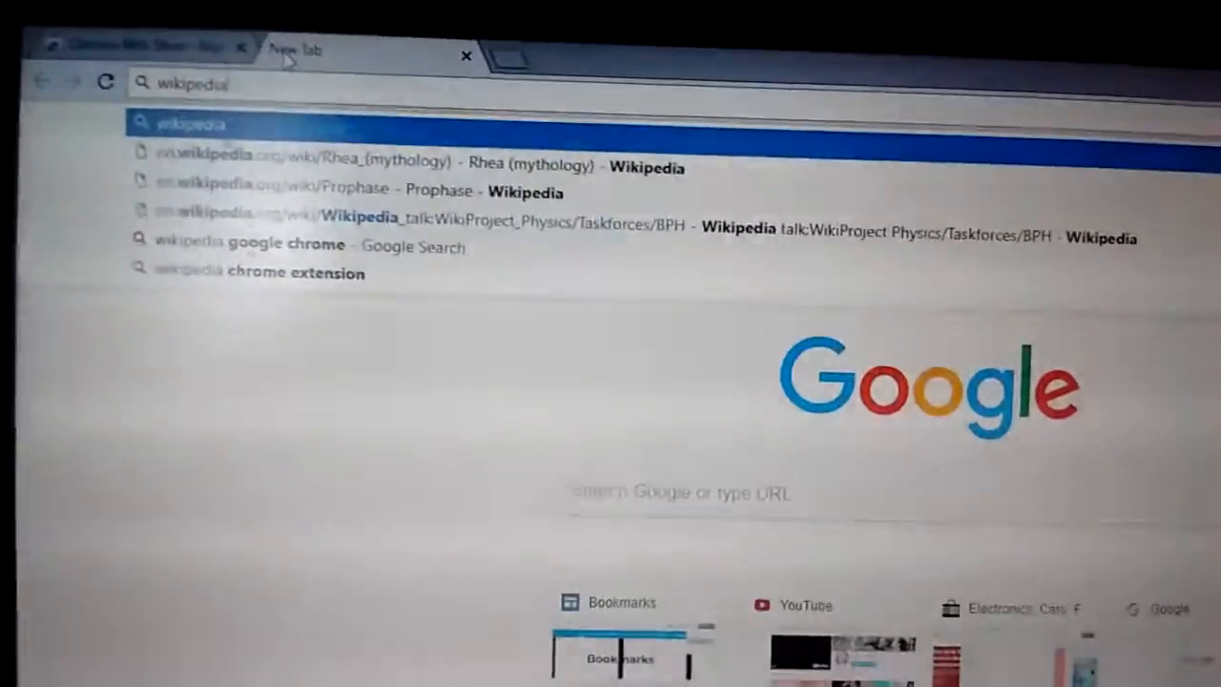
Step: Search 'wikipedia' and open the Wikipedia homepage in inverted colours
{"action": "key", "text": "Return"}
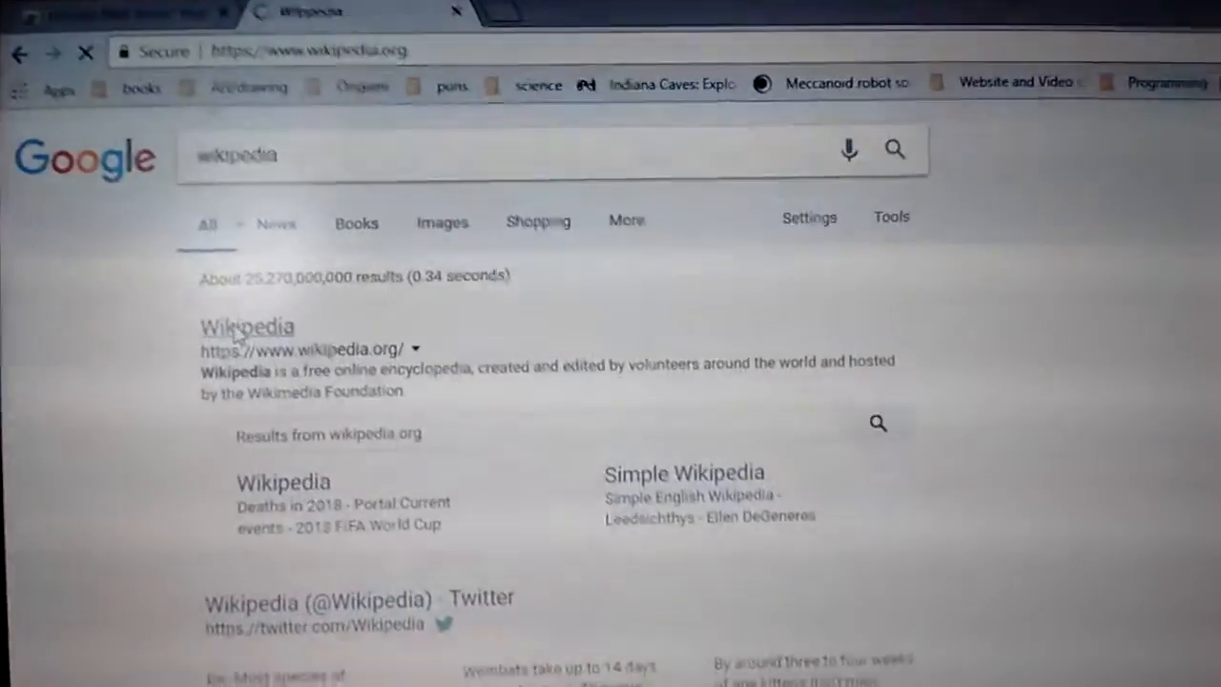
{"action": "left_click", "coordinate": [247, 326]}
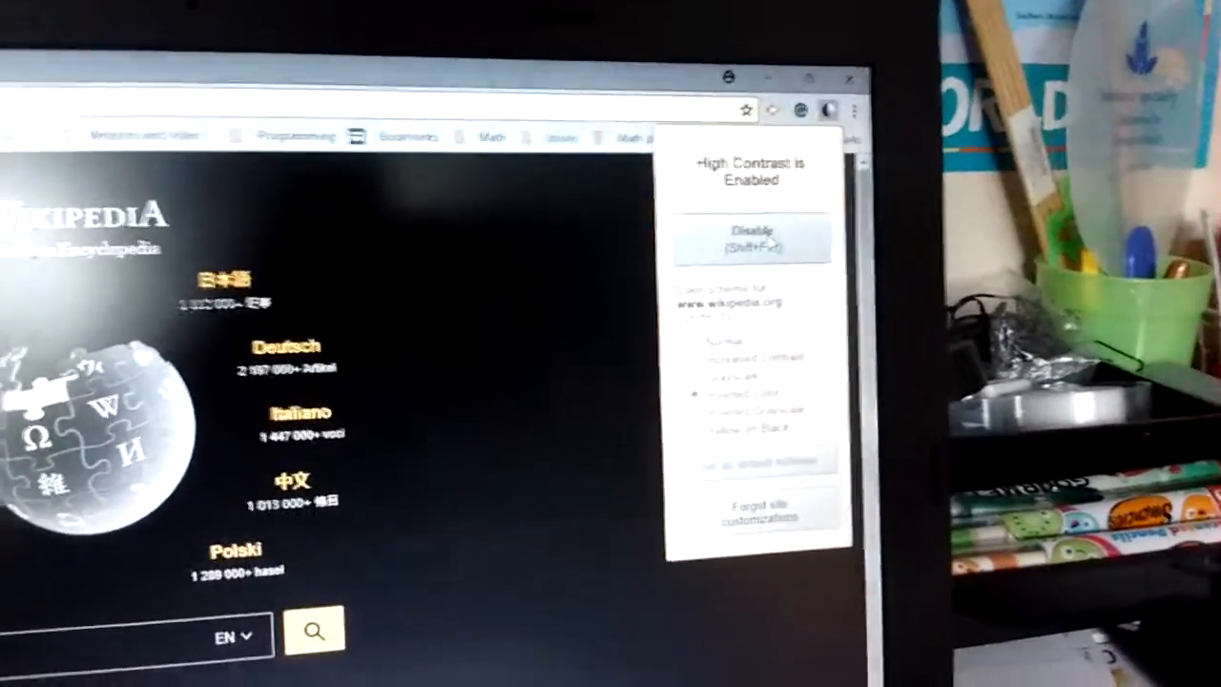
Step: Disable High Contrast to restore Wikipedia's normal light colours
{"action": "left_click", "coordinate": [750, 238]}
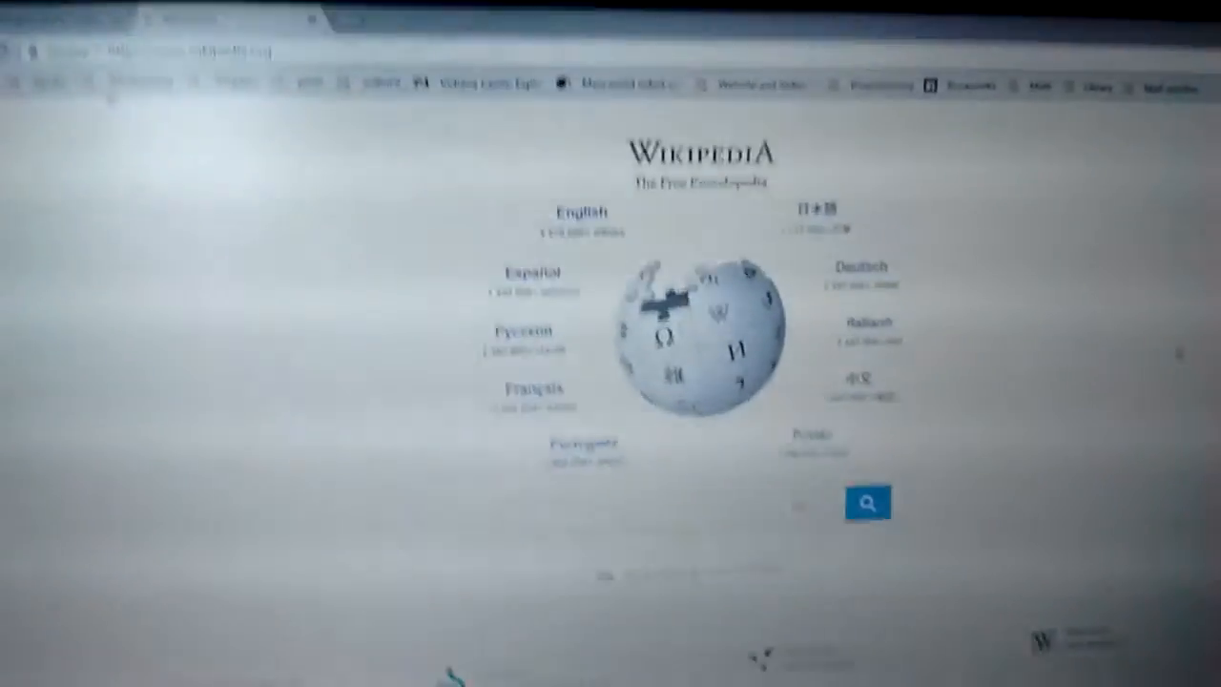